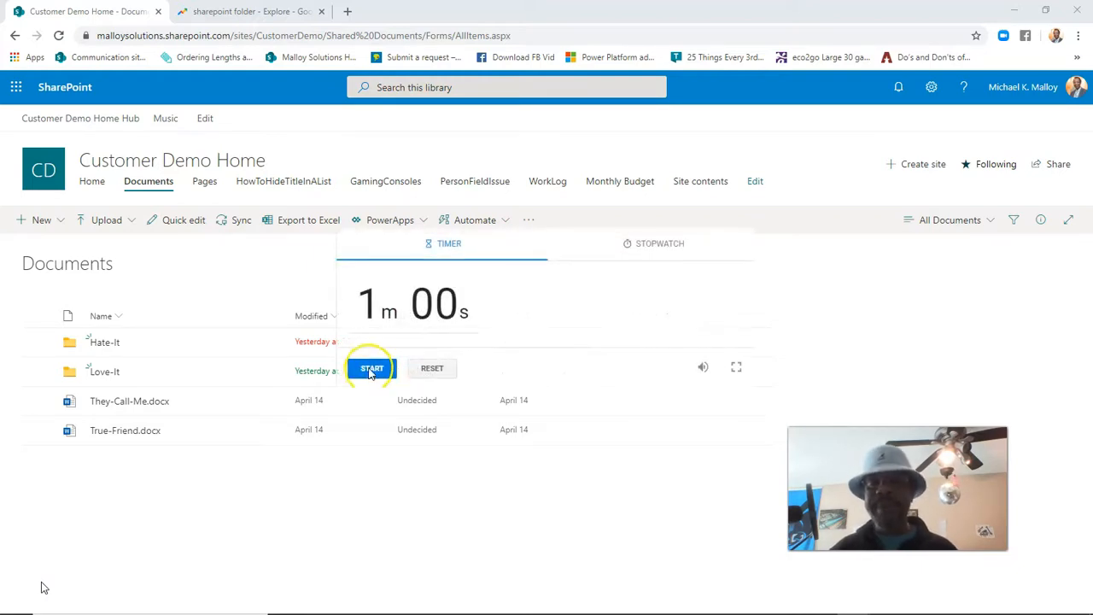
- Create a new folder named 'Undecided' in the Documents library
left_click(372, 369)
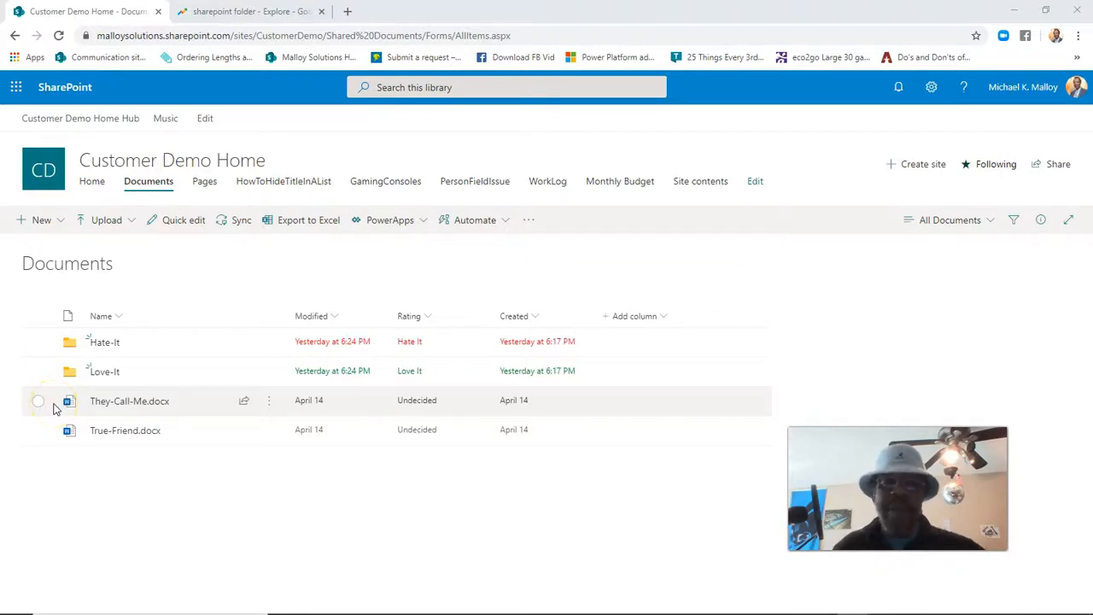
mouse_move(106, 219)
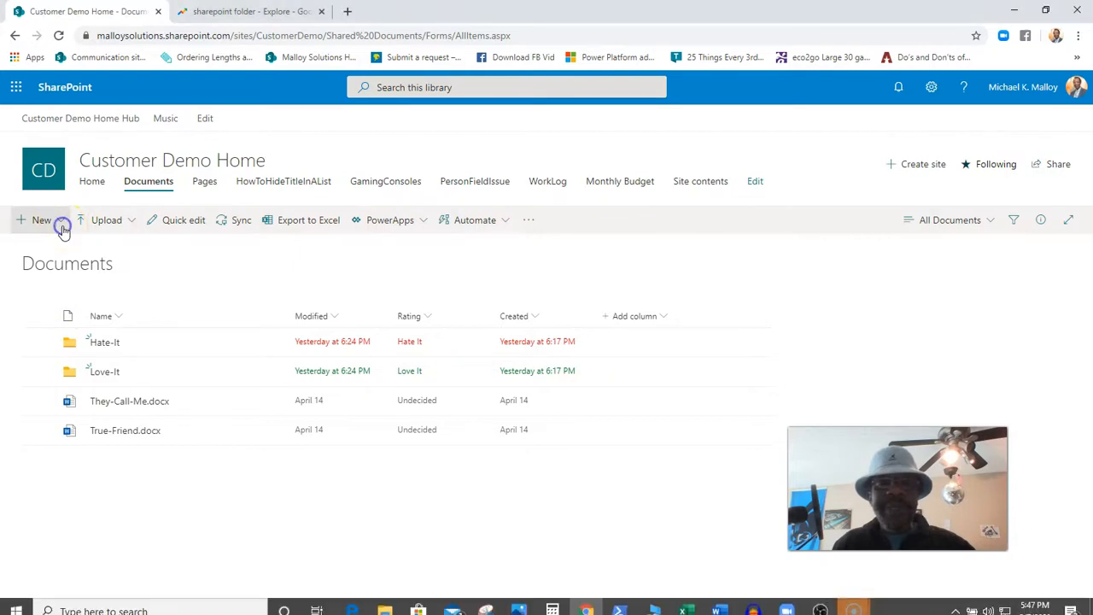
left_click(41, 219)
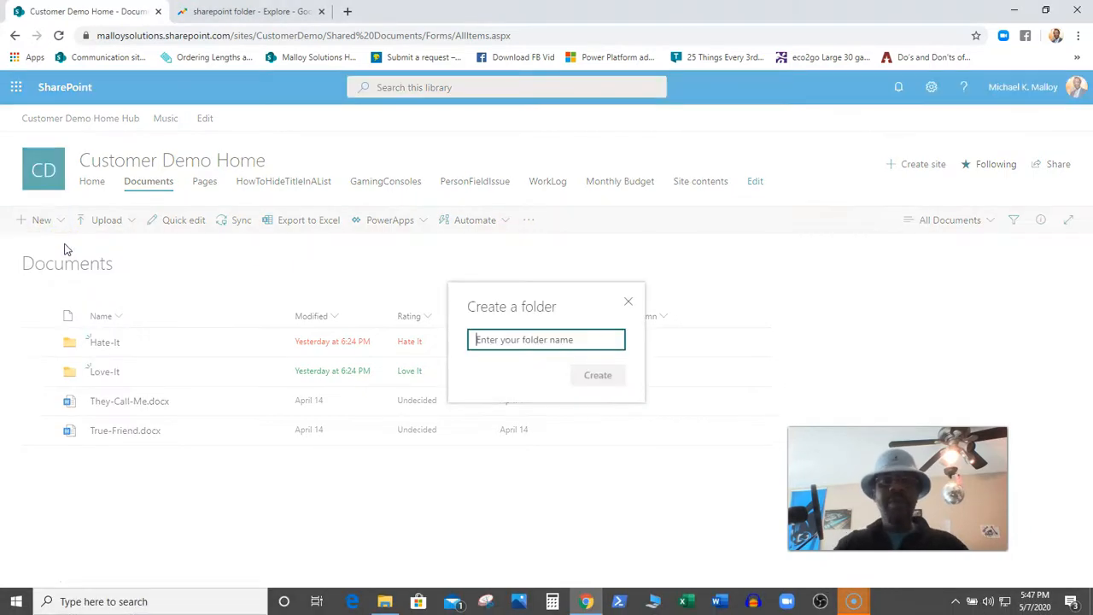
left_click(597, 376)
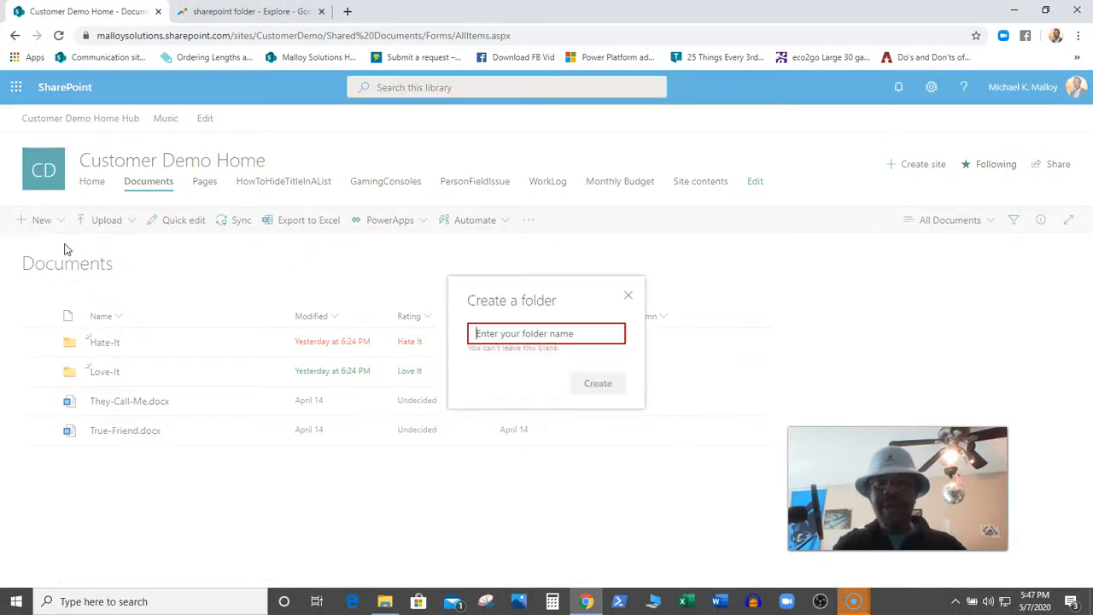
type("Unded")
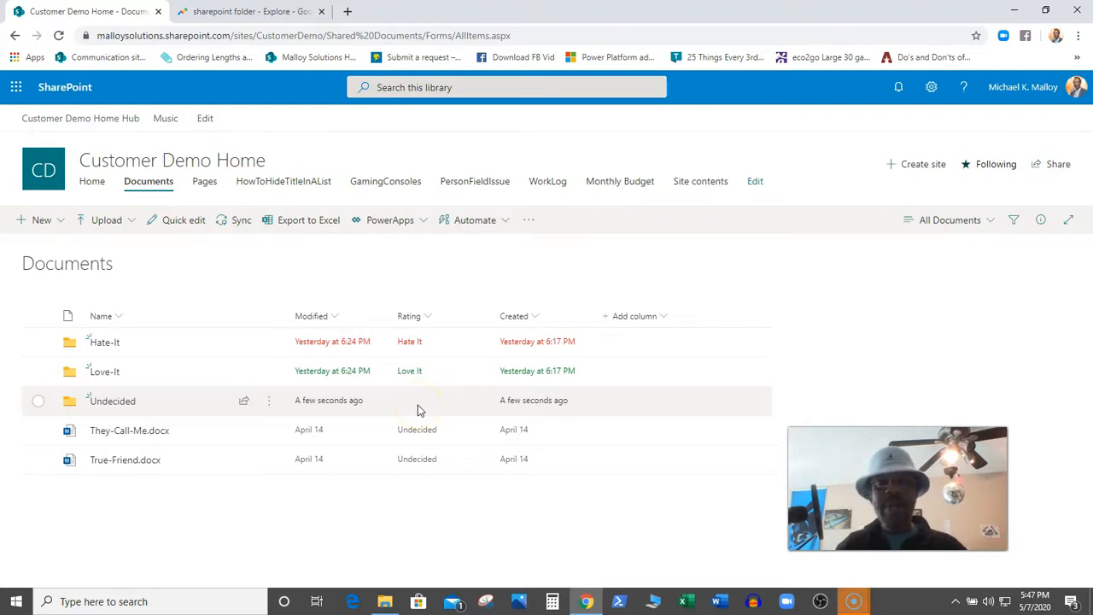
mouse_move(208, 265)
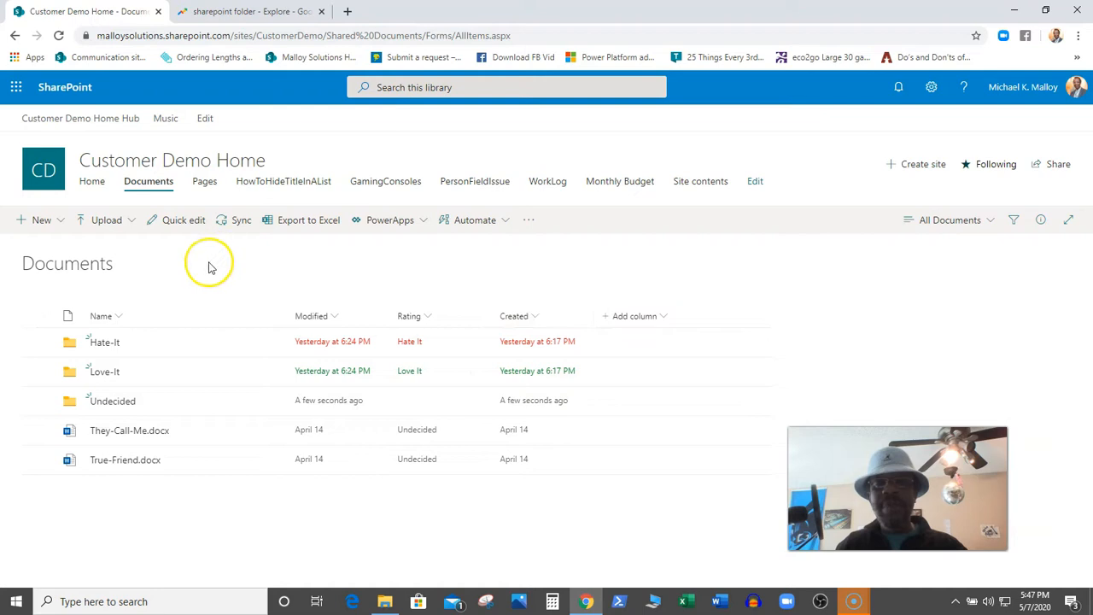
mouse_move(325, 350)
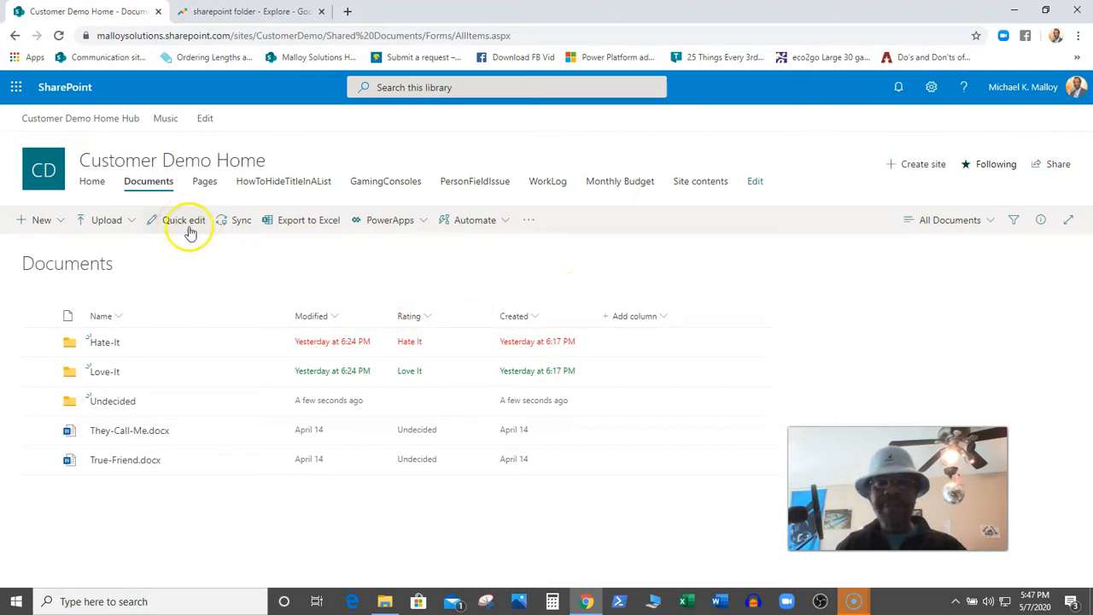
mouse_move(305, 263)
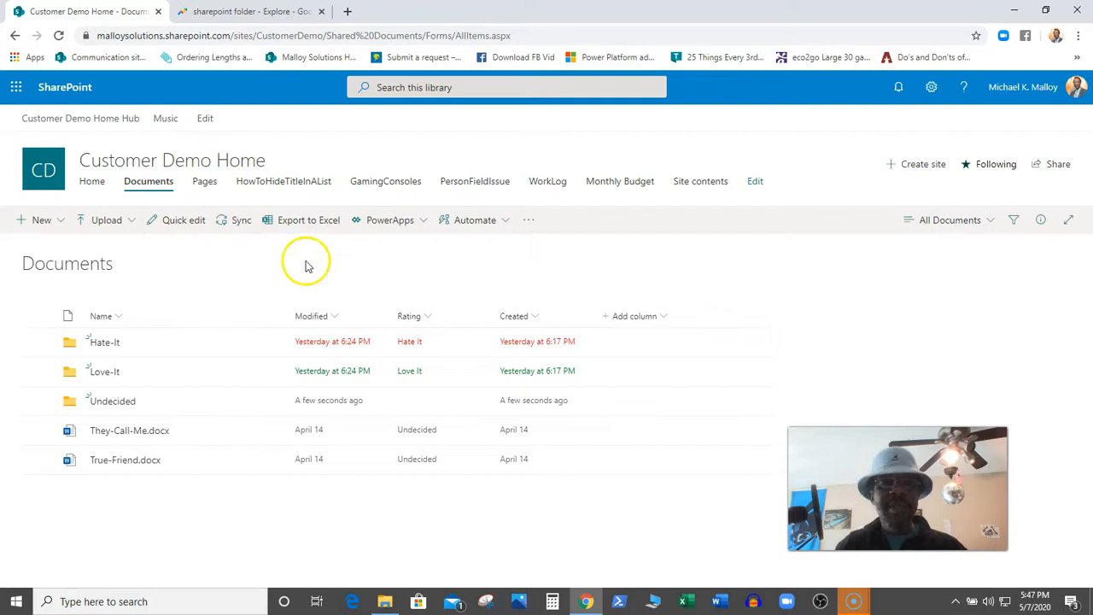
mouse_move(179, 247)
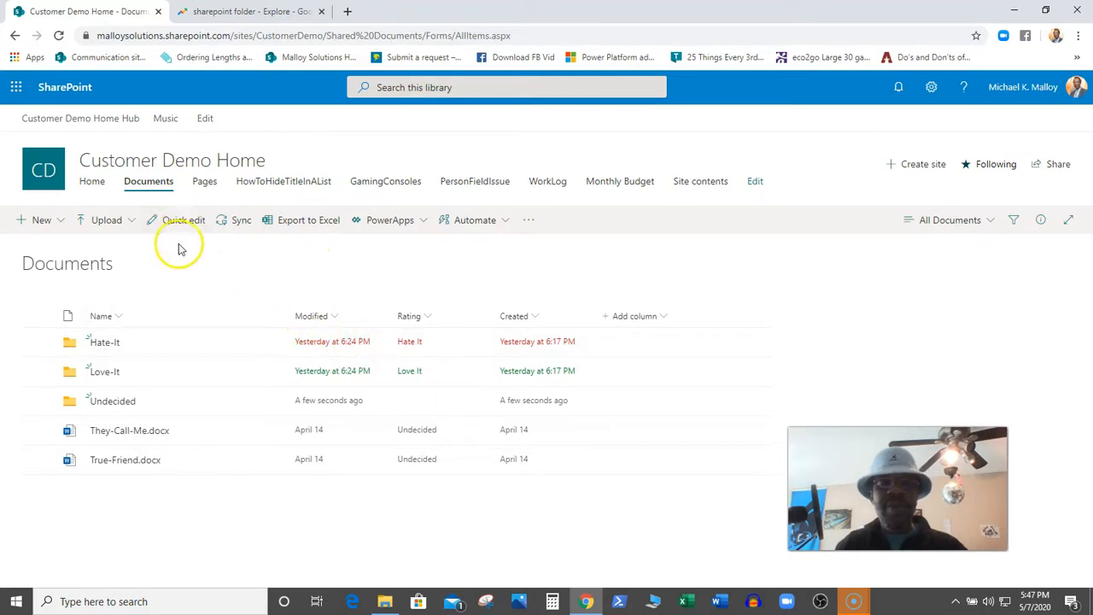
- Put the Documents library into Quick edit grid mode
left_click(184, 218)
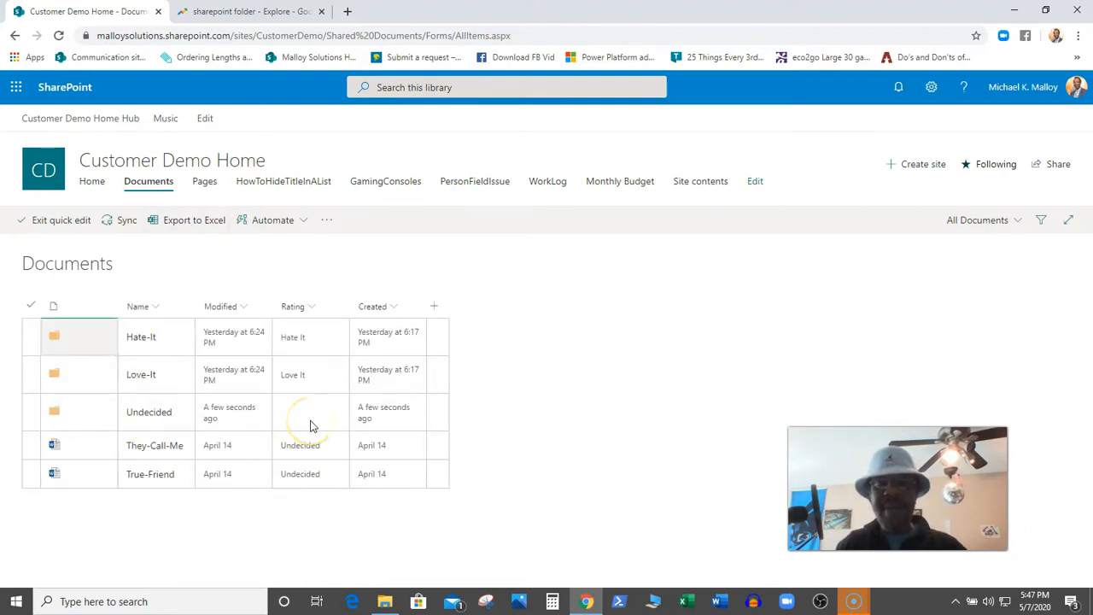
- Set the Undecided folder's Rating to Undecided and exit Quick edit
left_click(308, 411)
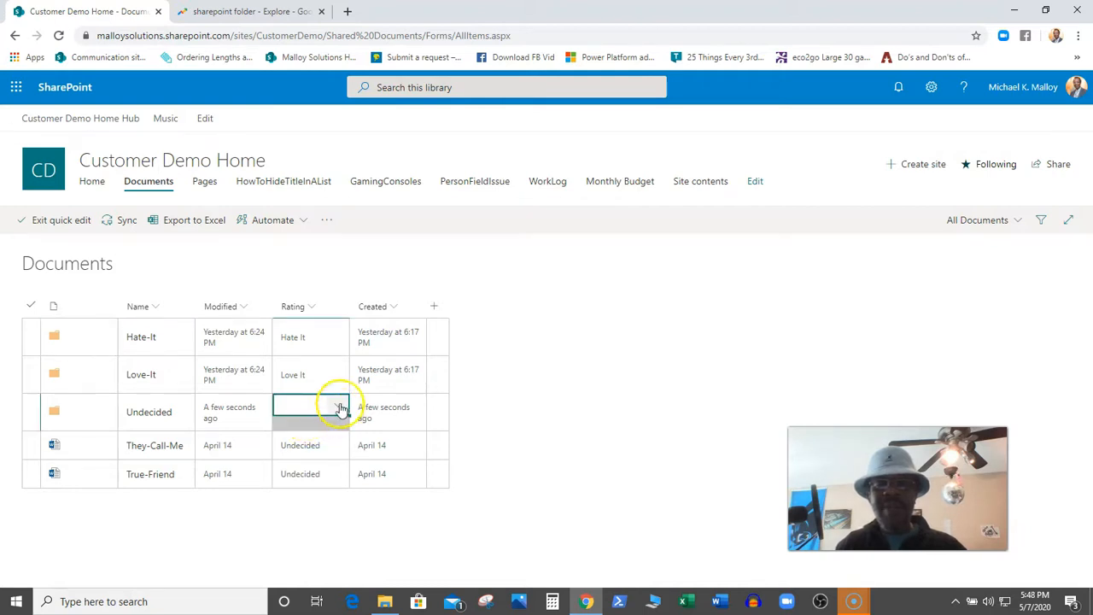
left_click(311, 407)
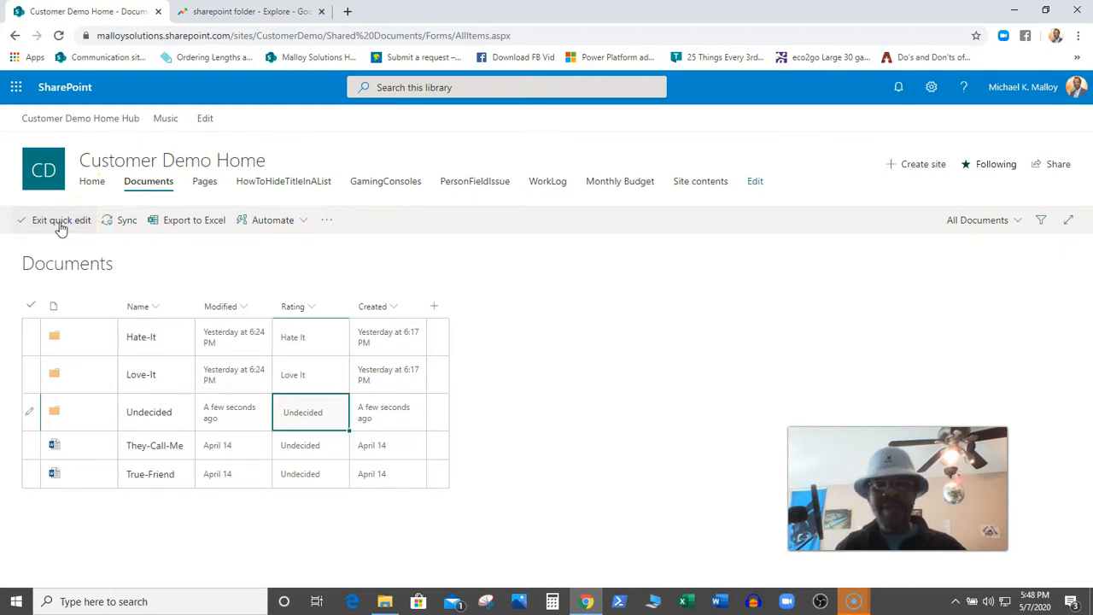
left_click(62, 218)
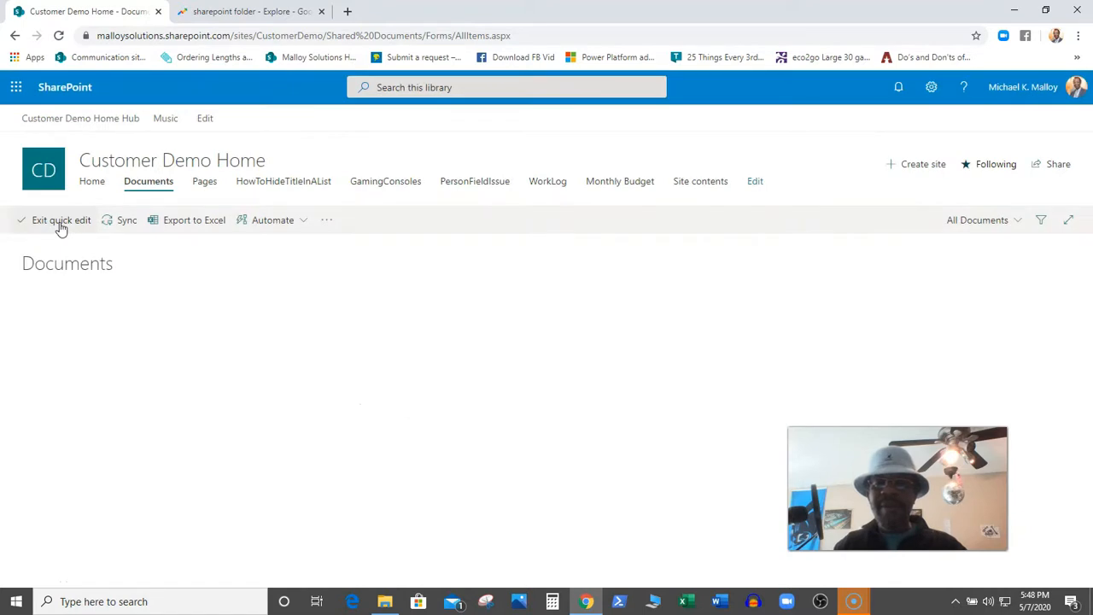
left_click(62, 218)
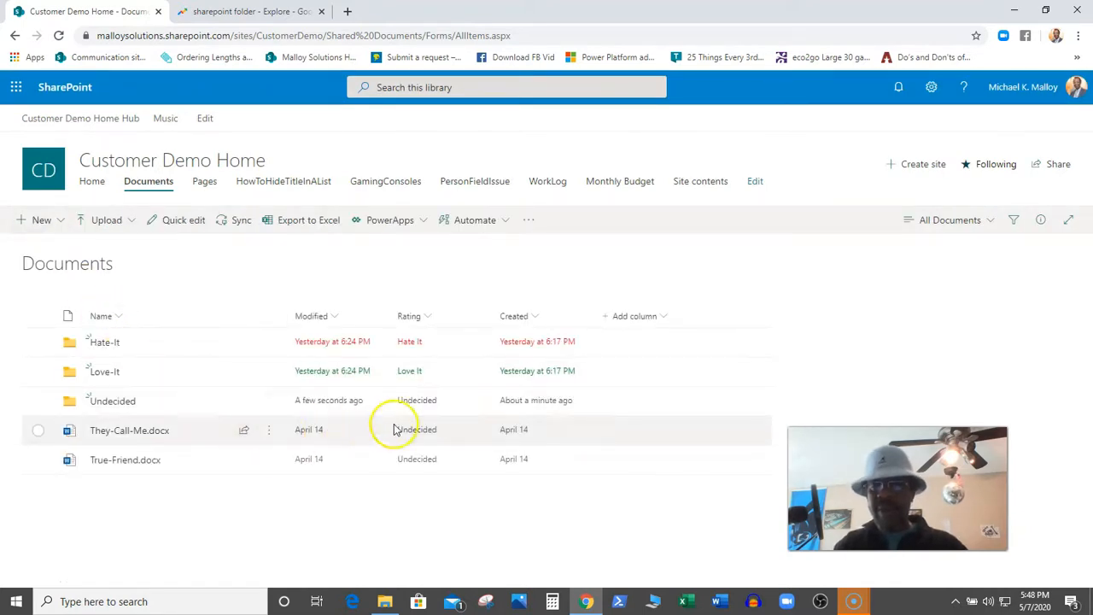
mouse_move(113, 400)
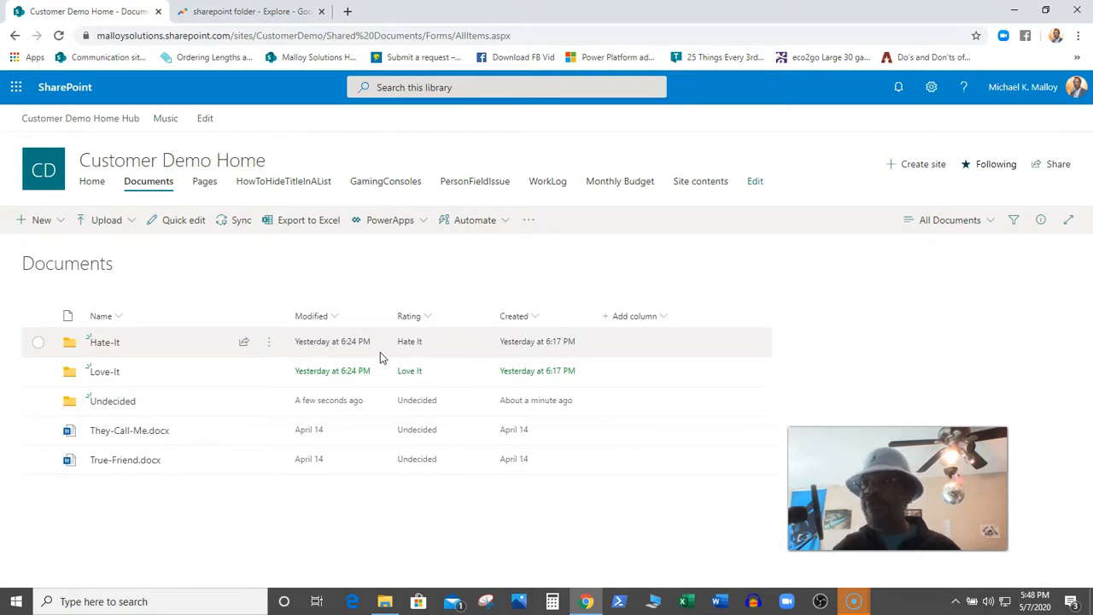
mouse_move(338, 348)
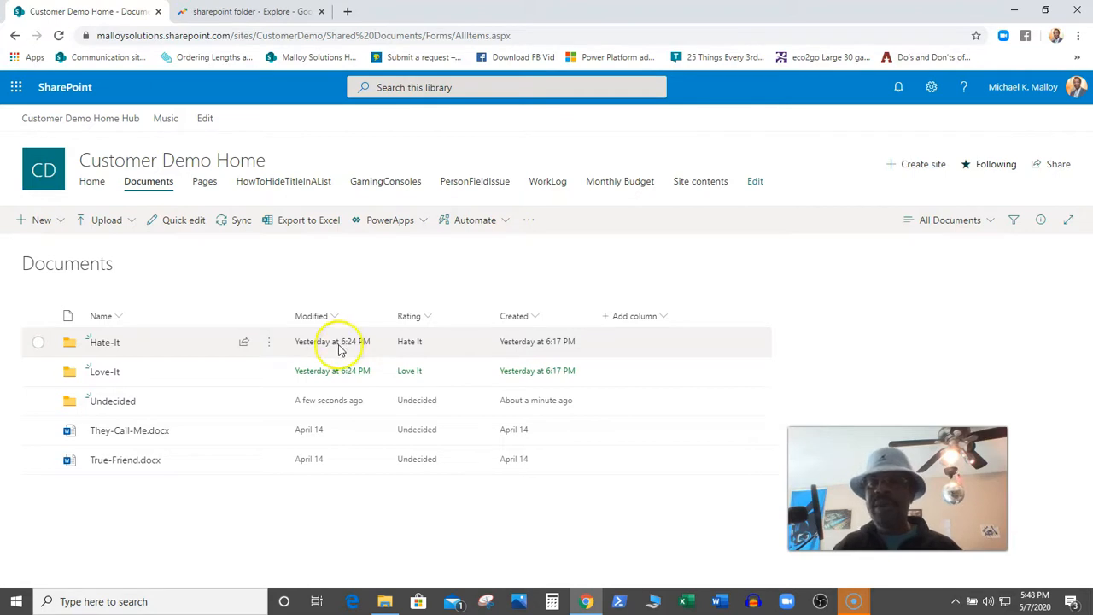
mouse_move(333, 370)
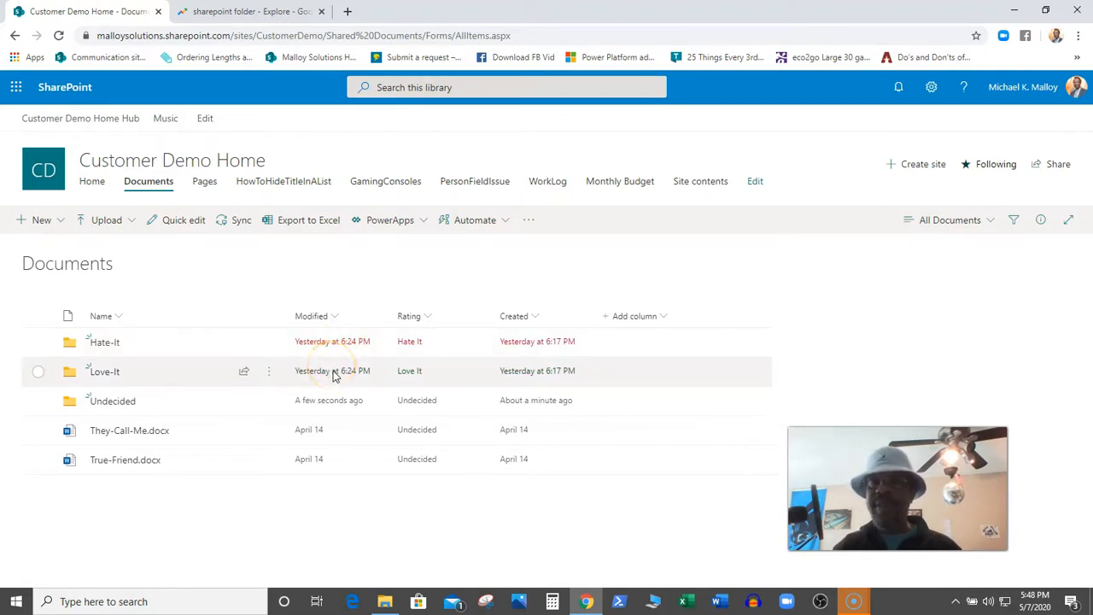
mouse_move(342, 342)
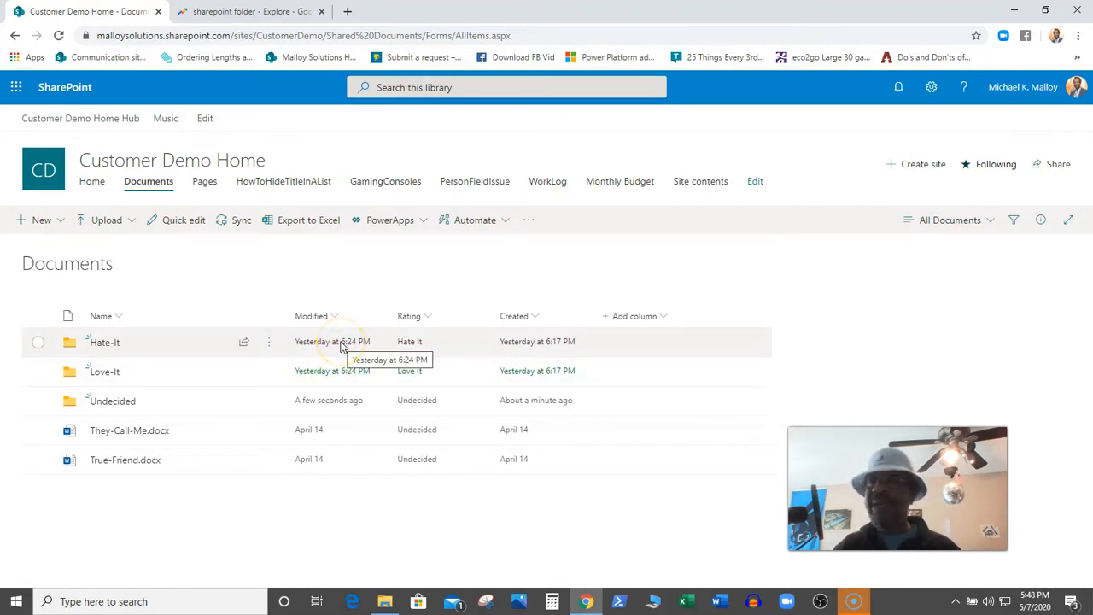